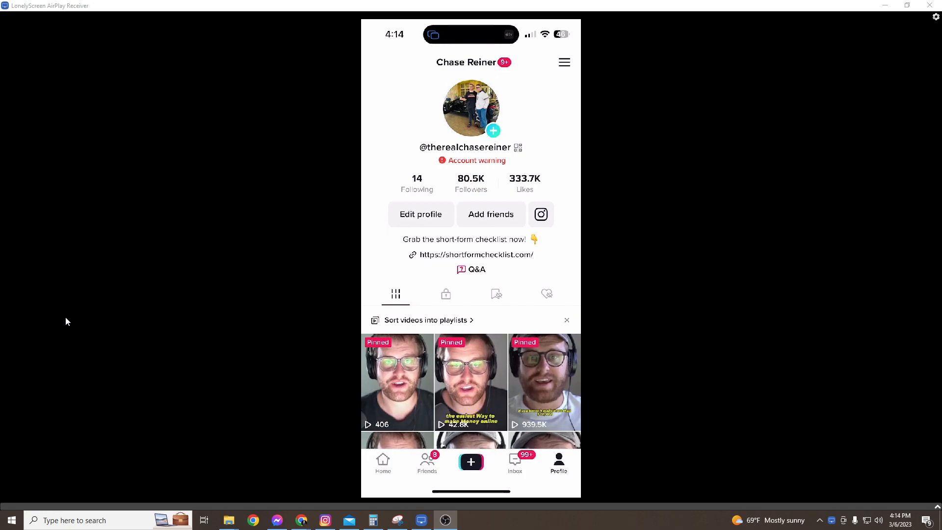
pyautogui.moveTo(380, 211)
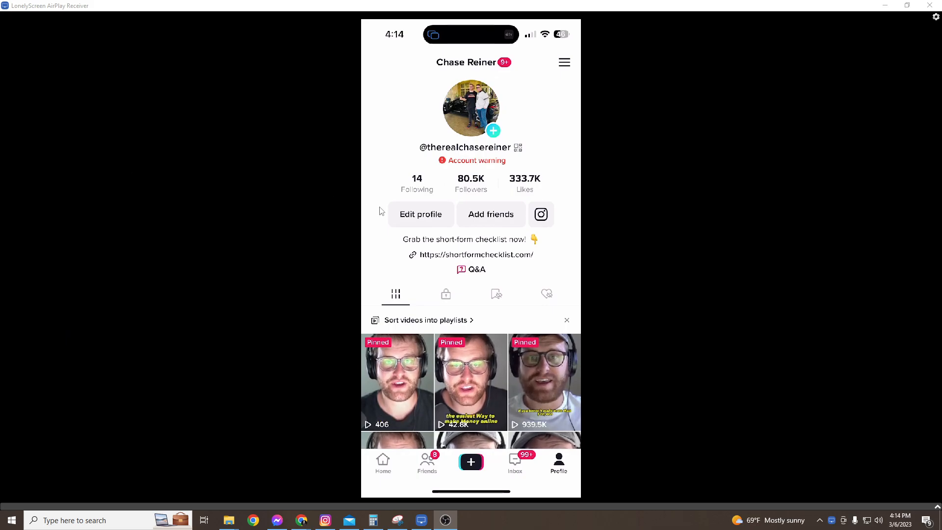
# Scroll through the Edit profile page, then return to the profile.
pyautogui.click(420, 214)
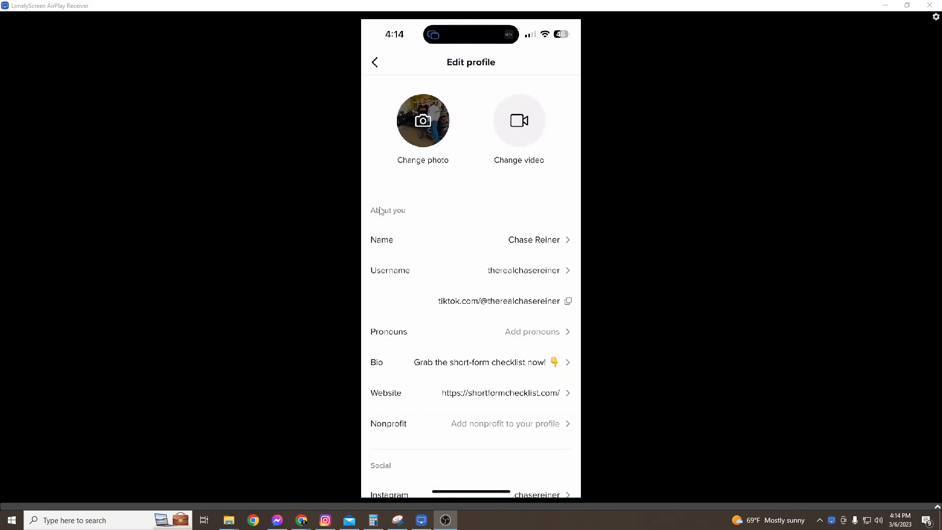
pyautogui.scroll(-3)
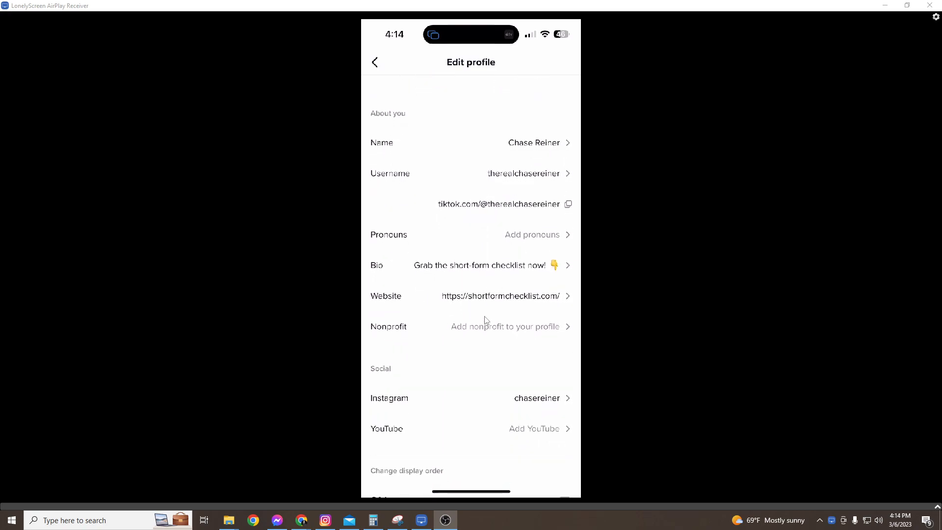
pyautogui.scroll(-3)
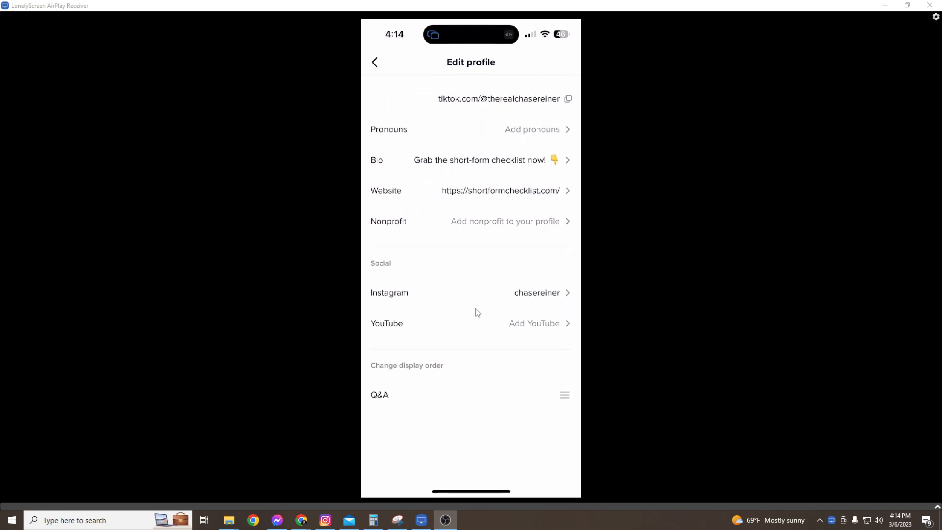
pyautogui.moveTo(450, 315)
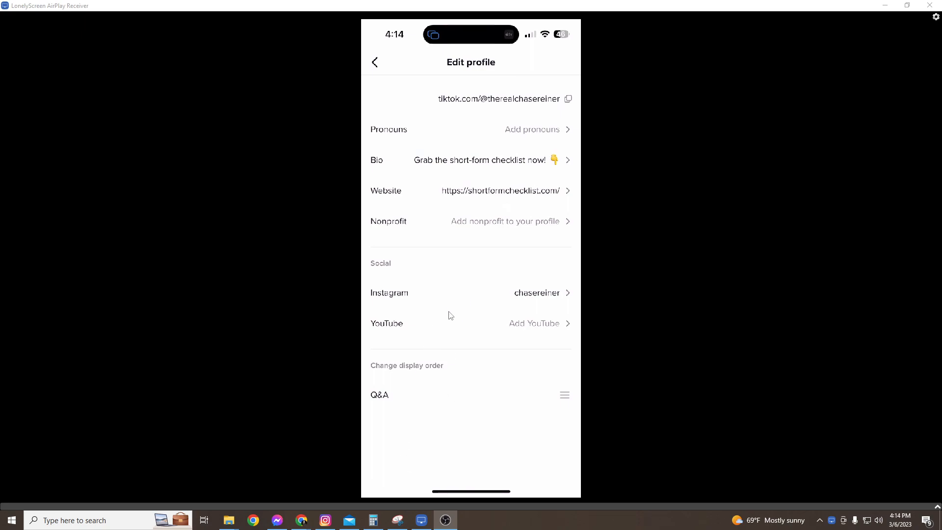
pyautogui.scroll(3)
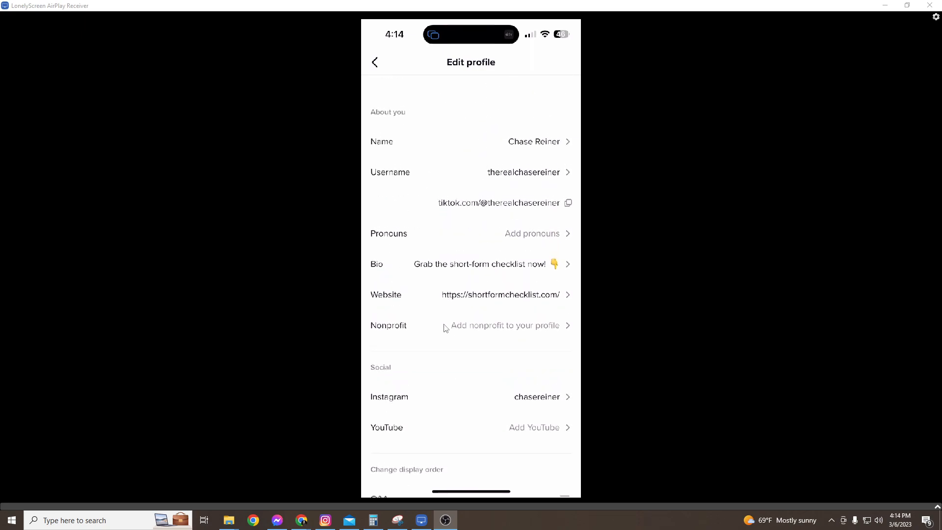
pyautogui.scroll(3)
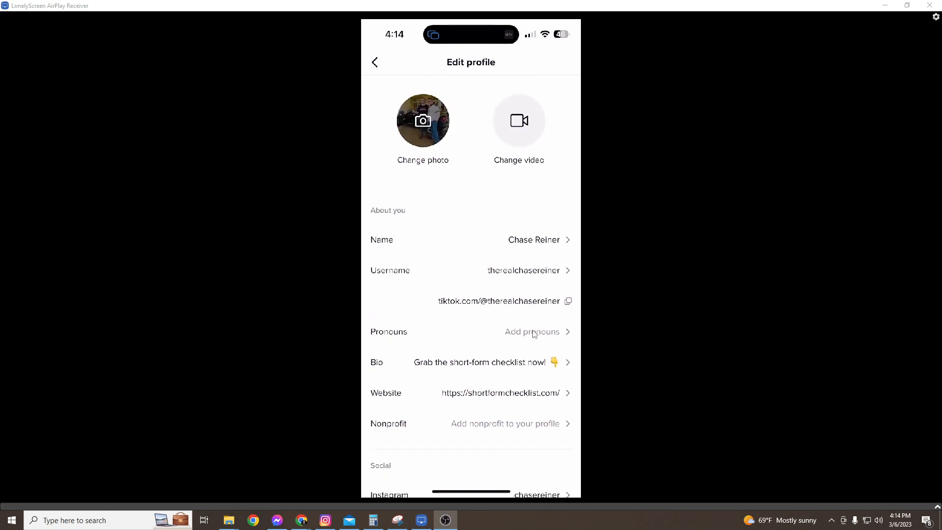
pyautogui.click(374, 62)
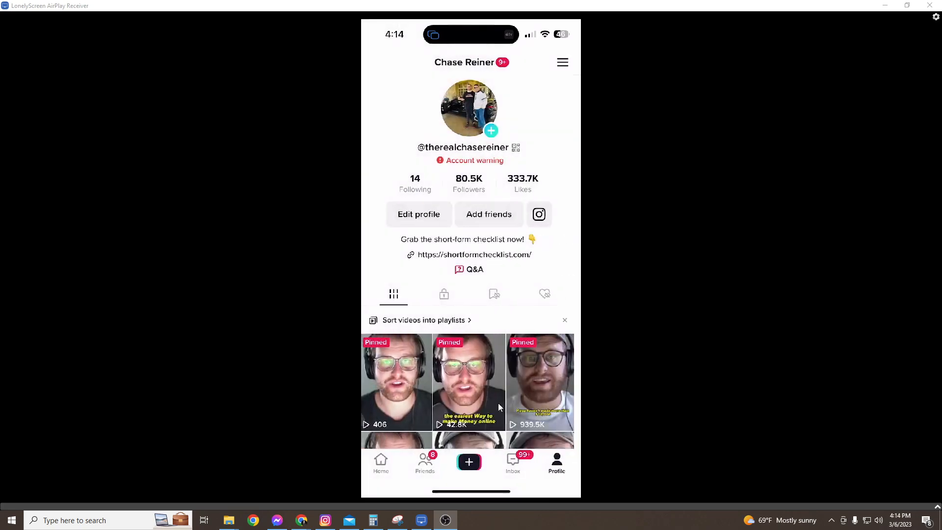
# Browse the Creator tools page from the profile menu, then go back.
pyautogui.click(562, 62)
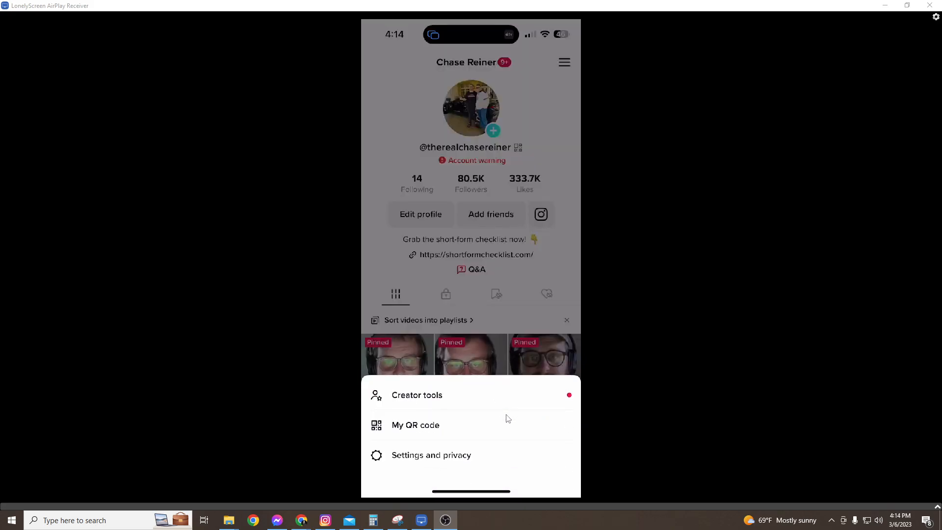
pyautogui.click(417, 395)
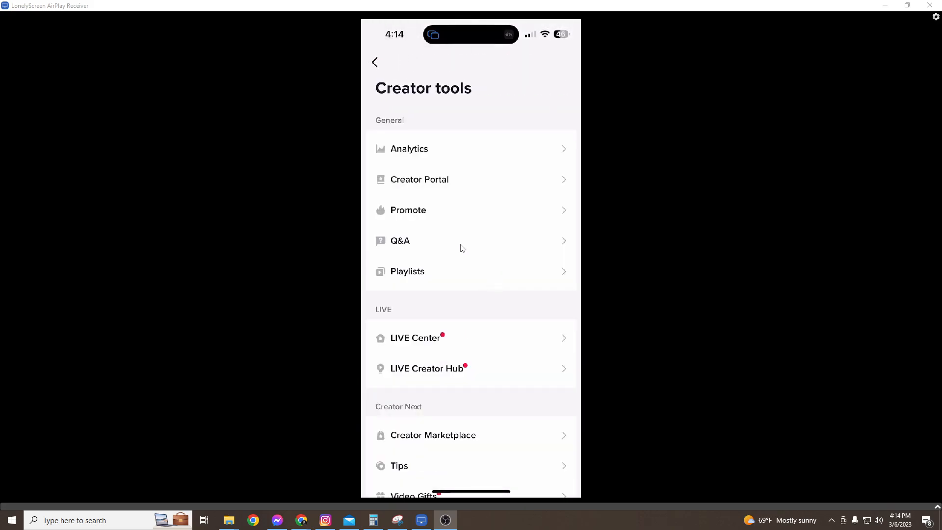
pyautogui.scroll(-3)
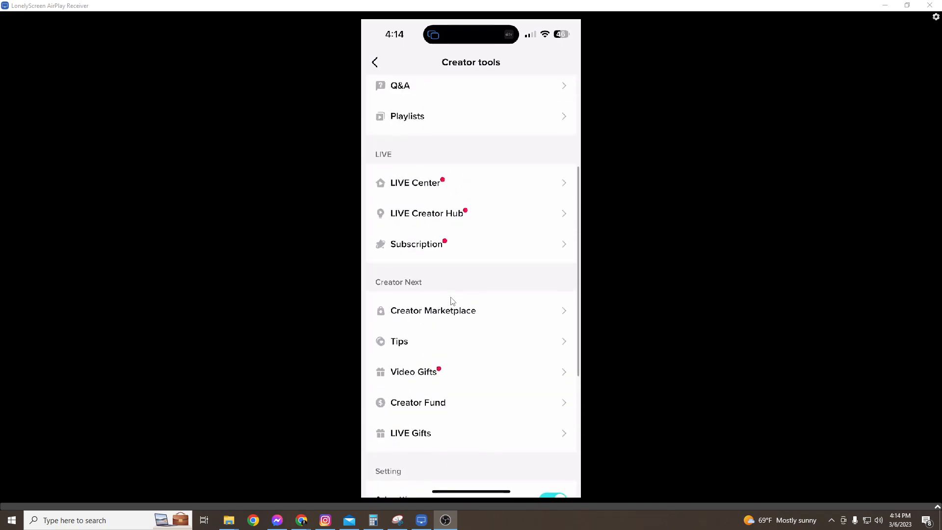
pyautogui.scroll(-3)
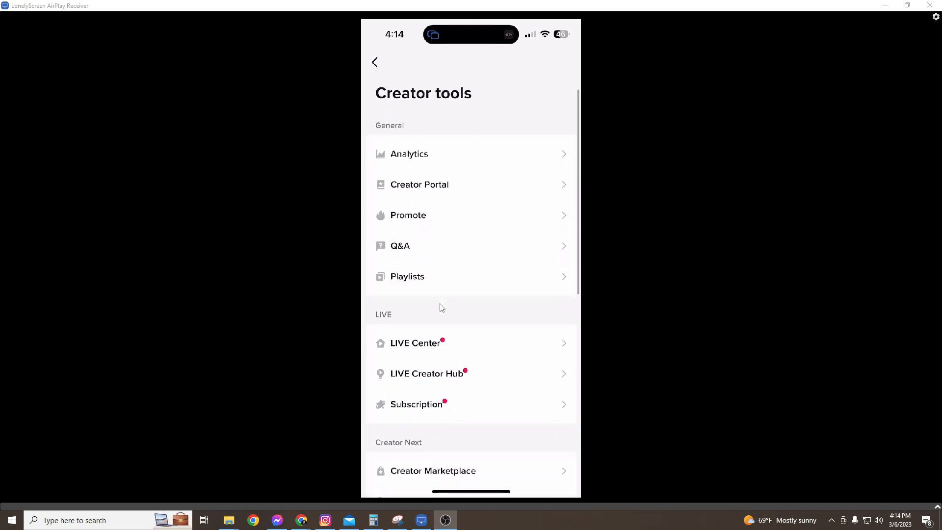
pyautogui.click(374, 62)
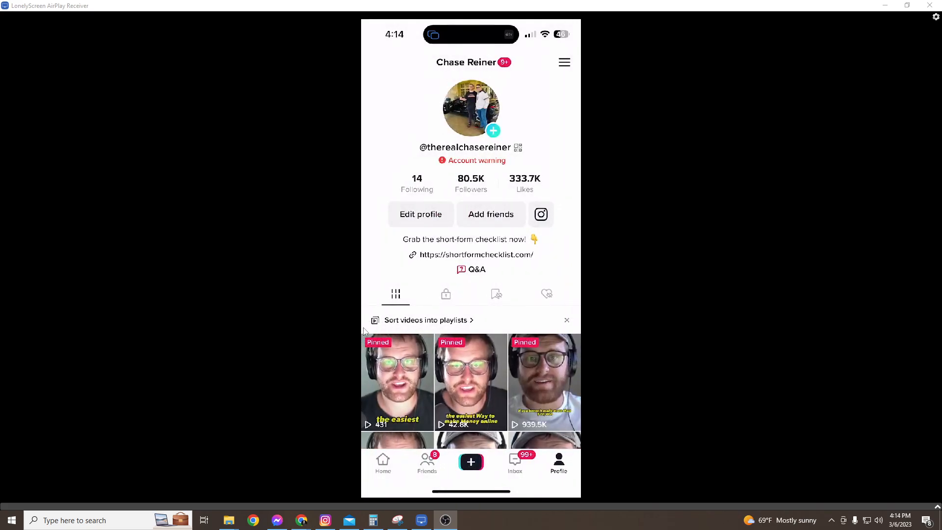
# Go from Settings and privacy into Account settings.
pyautogui.click(420, 214)
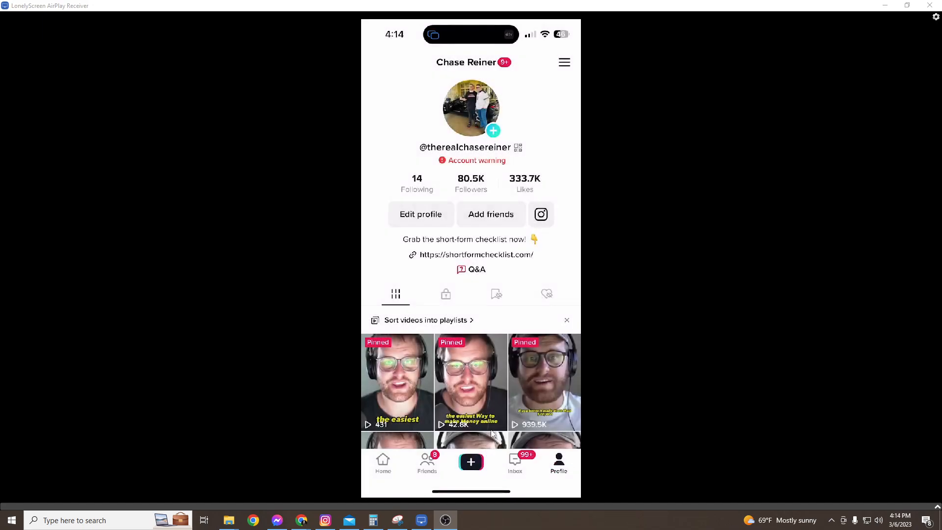
pyautogui.click(563, 62)
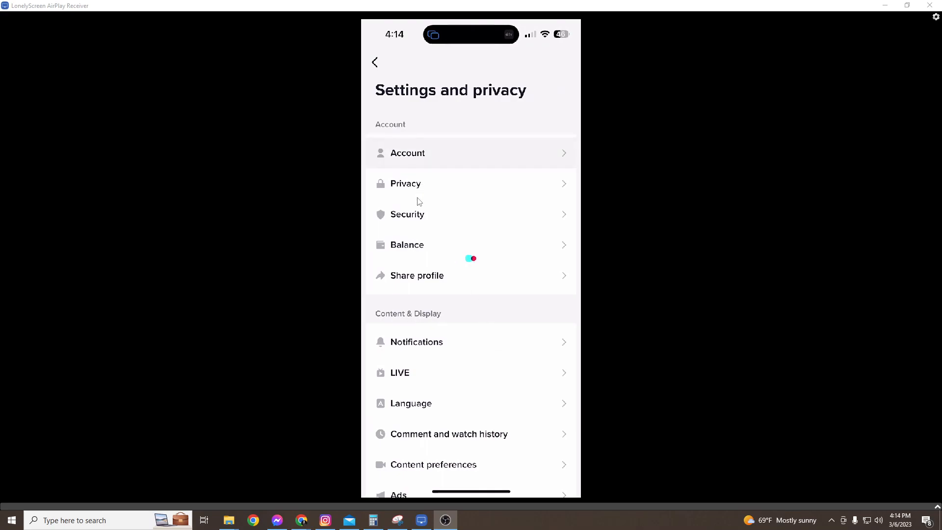
pyautogui.click(407, 152)
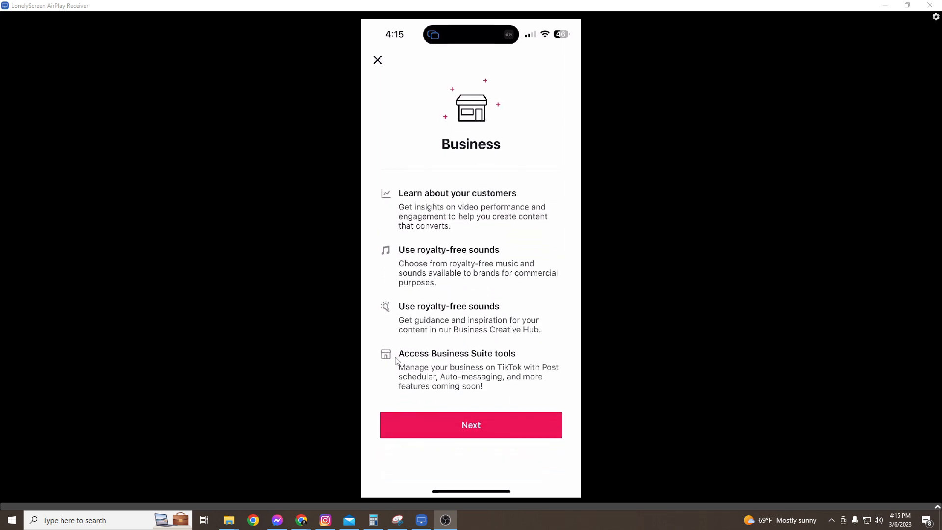
# Dismiss the Business account introduction with the top-left X.
pyautogui.click(377, 59)
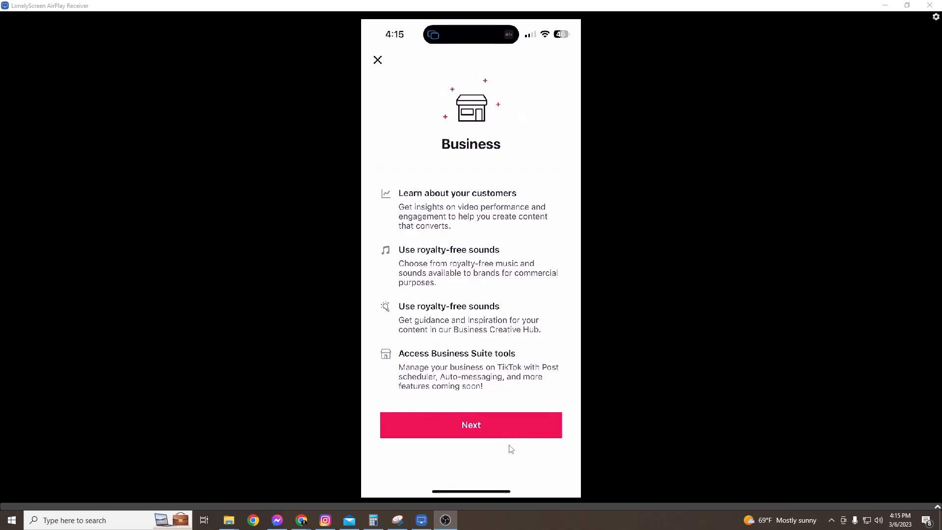
pyautogui.moveTo(465, 393)
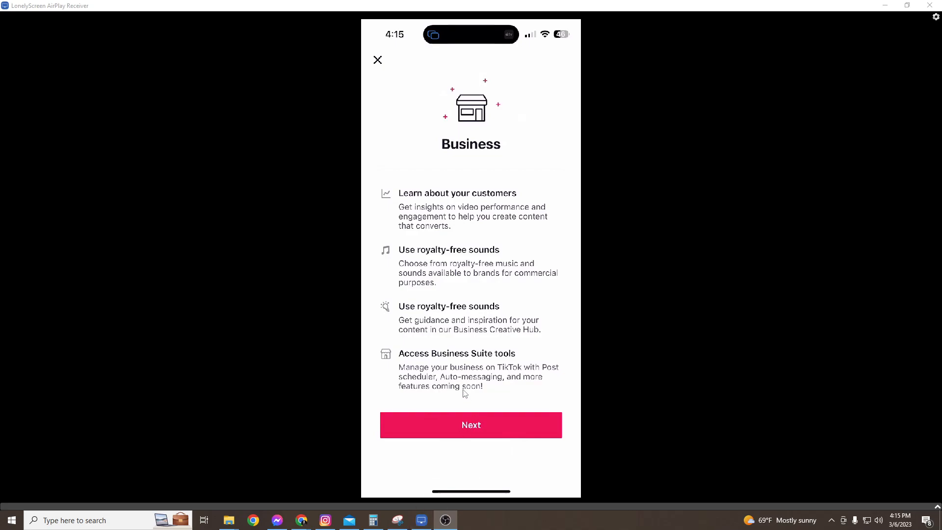
pyautogui.click(377, 59)
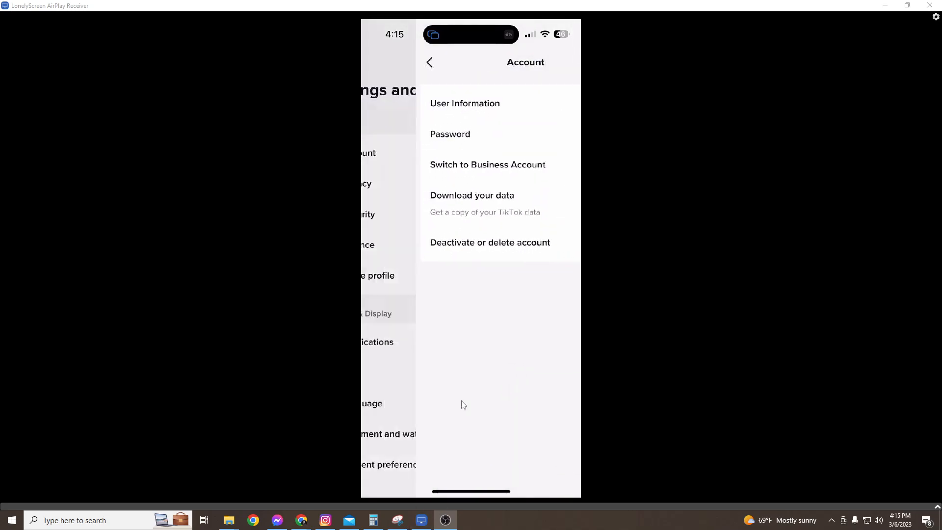